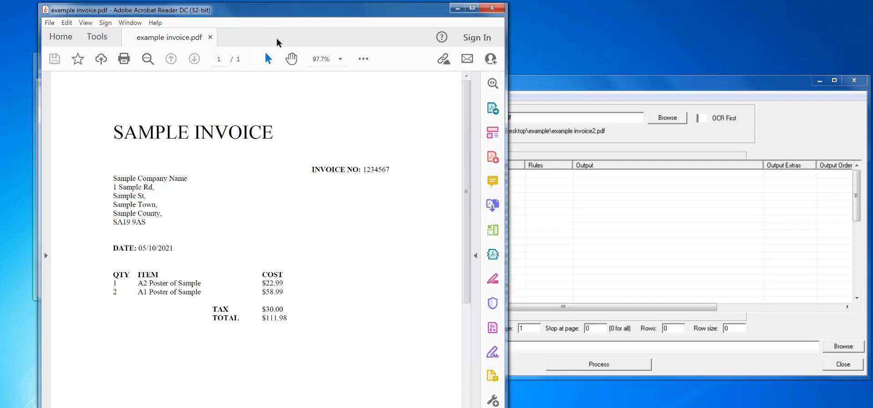
{"action": "mouse_move", "coordinate": [492, 205]}
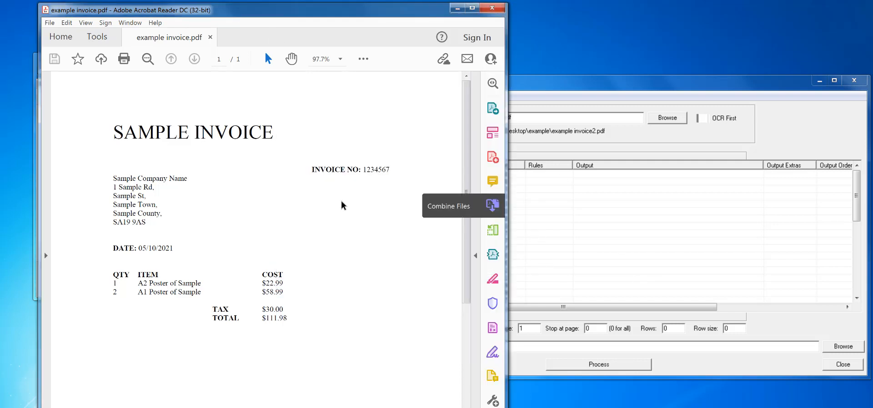
{"action": "mouse_move", "coordinate": [178, 155]}
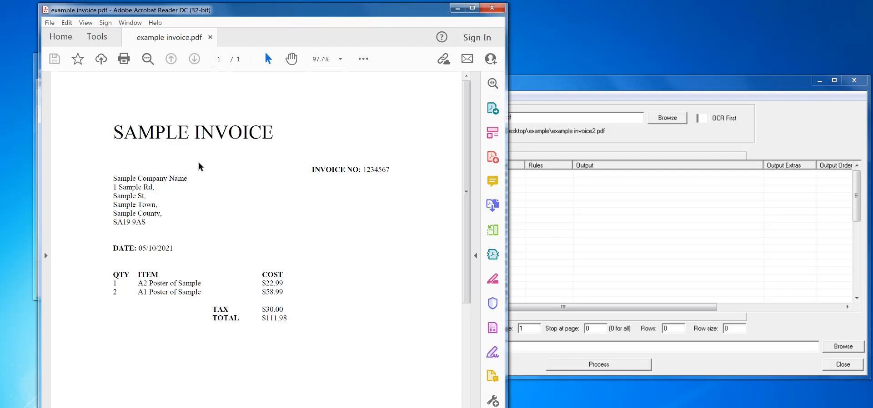
{"action": "mouse_move", "coordinate": [208, 192]}
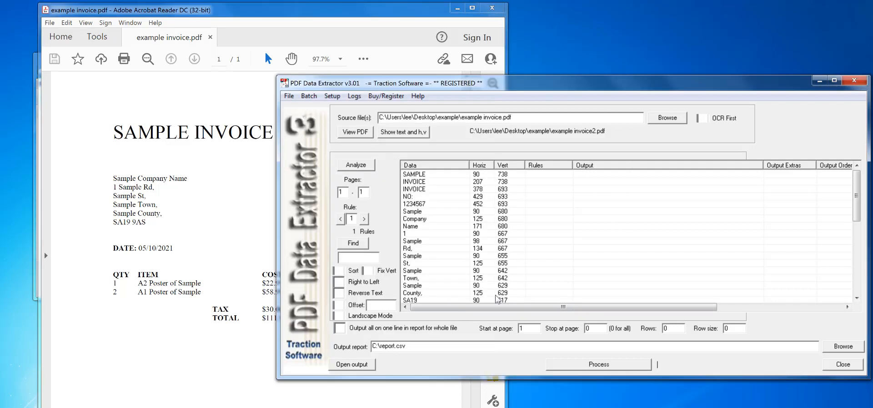
{"action": "mouse_move", "coordinate": [494, 298]}
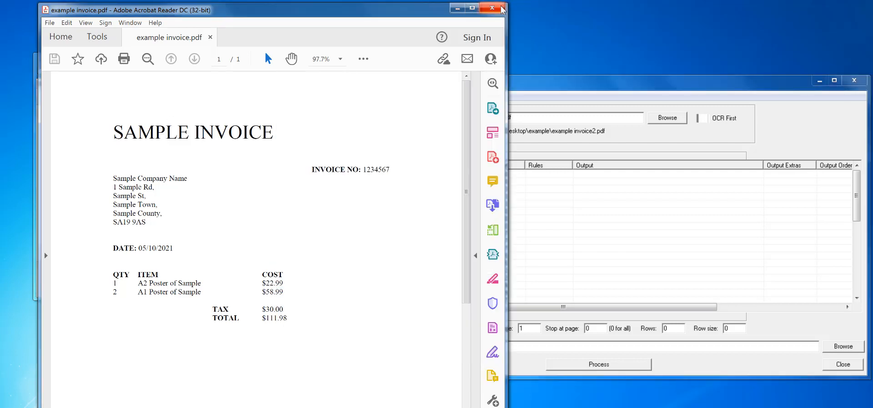
Step: Close the invoice in the PDF reader
{"action": "left_click", "coordinate": [492, 7]}
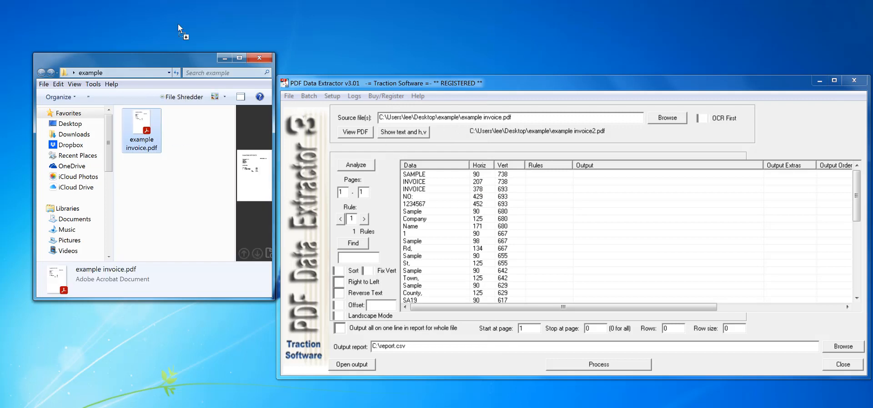
{"action": "mouse_move", "coordinate": [341, 91]}
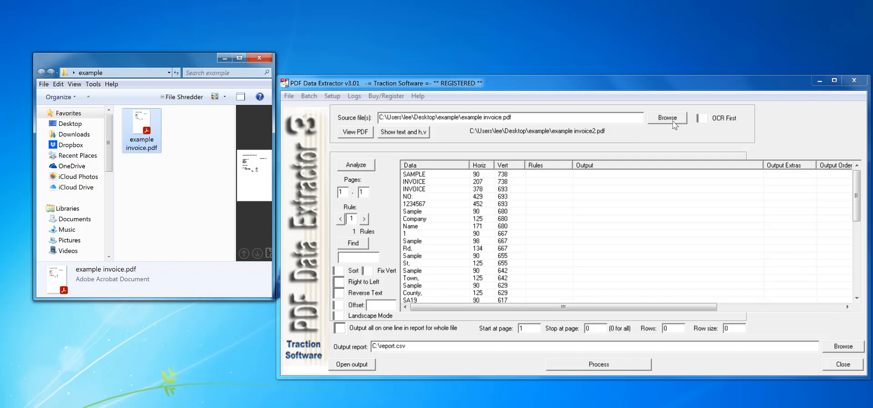
{"action": "mouse_move", "coordinate": [336, 99]}
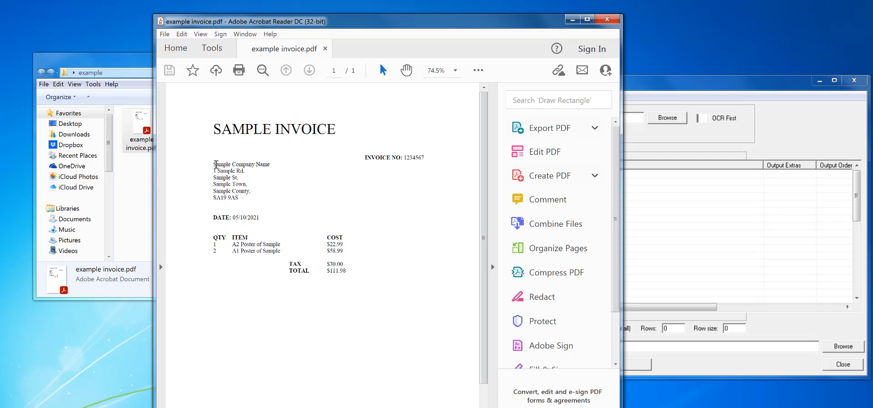
Step: Highlight the 'Sample Company Name' line and give its highlight the subject 'Company Name'
{"action": "double_click", "coordinate": [241, 163]}
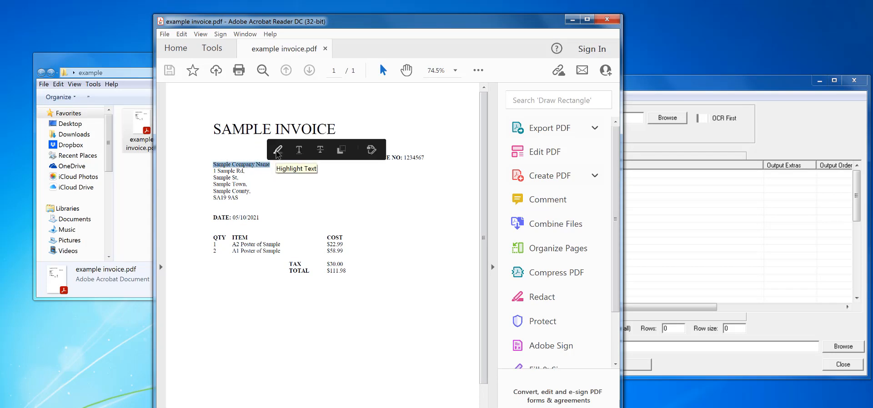
{"action": "left_click", "coordinate": [277, 149]}
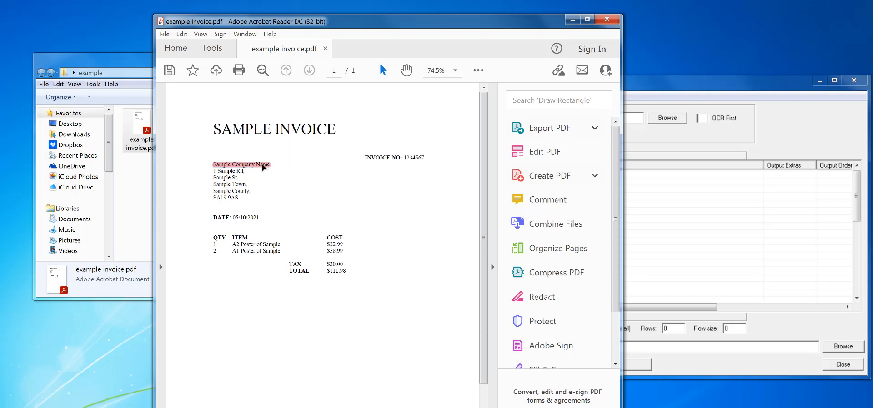
{"action": "right_click", "coordinate": [241, 164]}
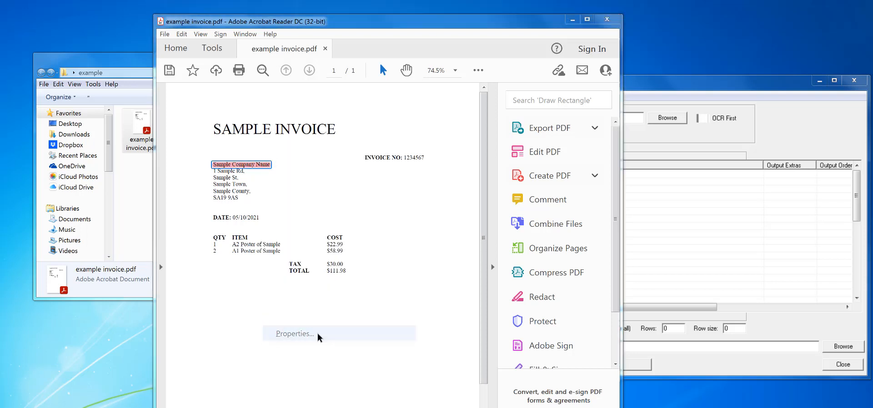
{"action": "left_click", "coordinate": [294, 334]}
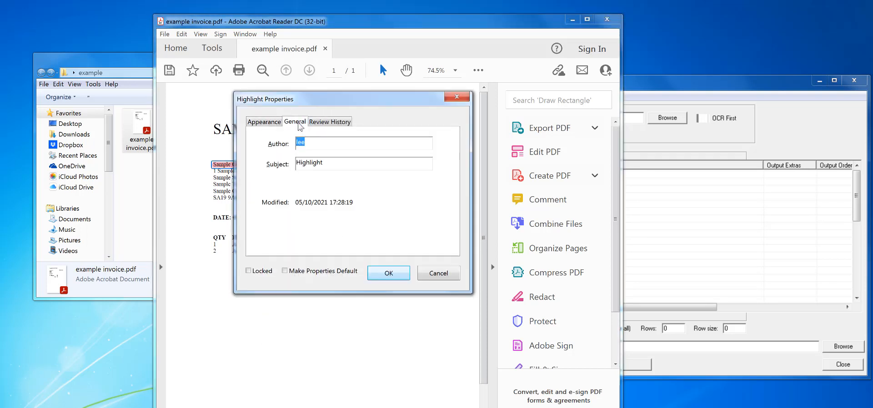
{"action": "left_click_drag", "start_coordinate": [352, 99], "coordinate": [427, 185]}
{"action": "type", "text": "Company Name"}
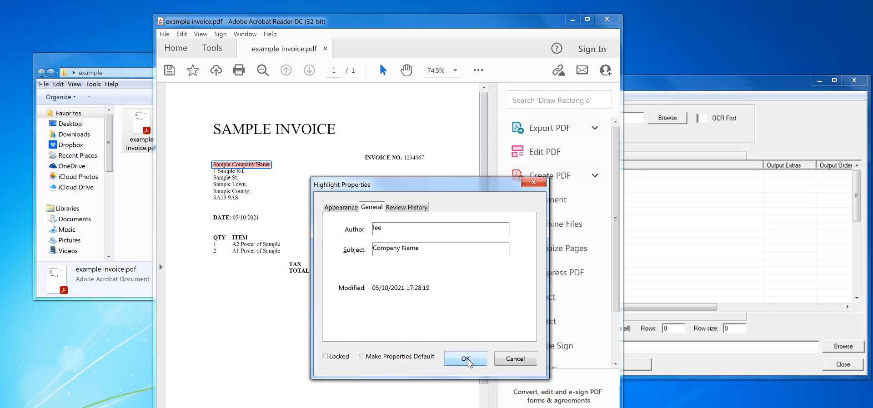
{"action": "left_click", "coordinate": [465, 358]}
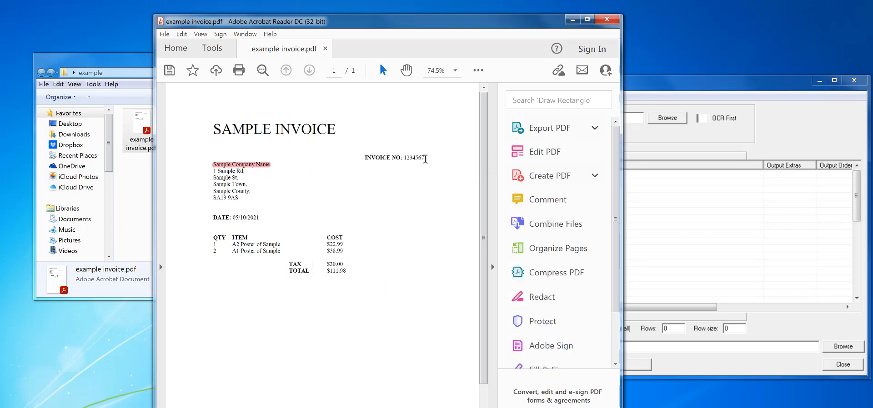
Step: Set the subject of the 1234567 invoice number highlight to 'Invoice No.'
{"action": "right_click", "coordinate": [411, 157]}
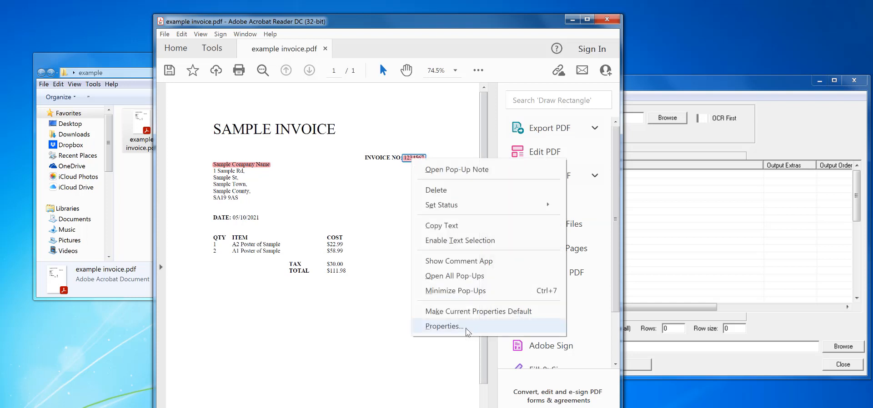
{"action": "left_click", "coordinate": [443, 326]}
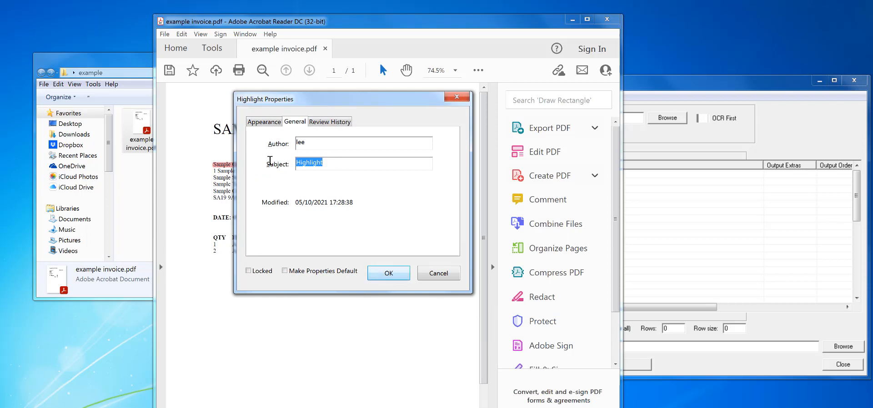
{"action": "type", "text": "Invoice"}
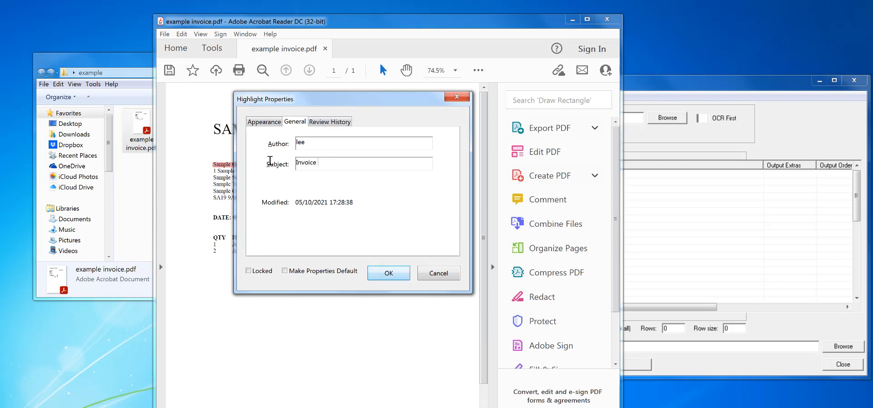
{"action": "type", "text": "No."}
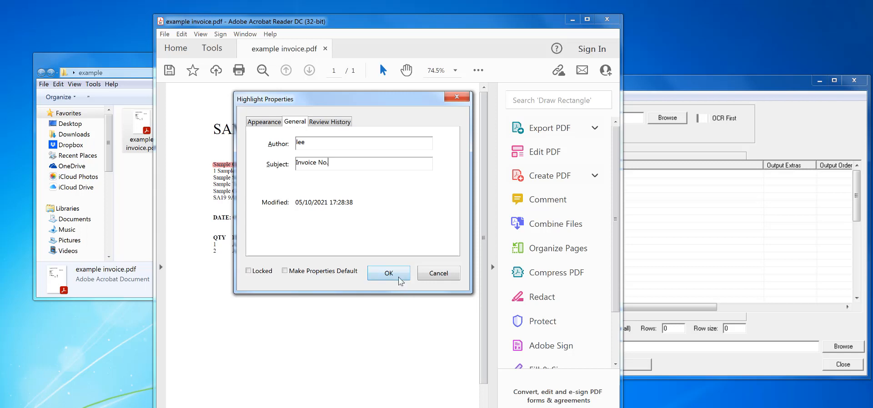
{"action": "left_click", "coordinate": [388, 274]}
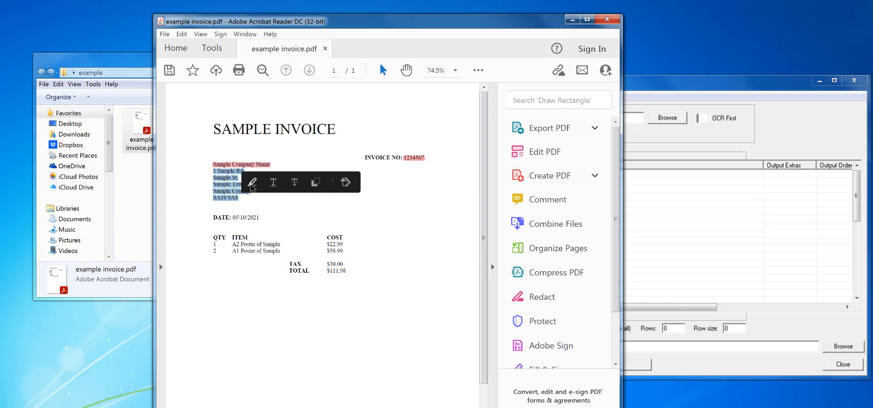
Step: Give the five-line company address highlight the subject 'Address'
{"action": "right_click", "coordinate": [228, 184]}
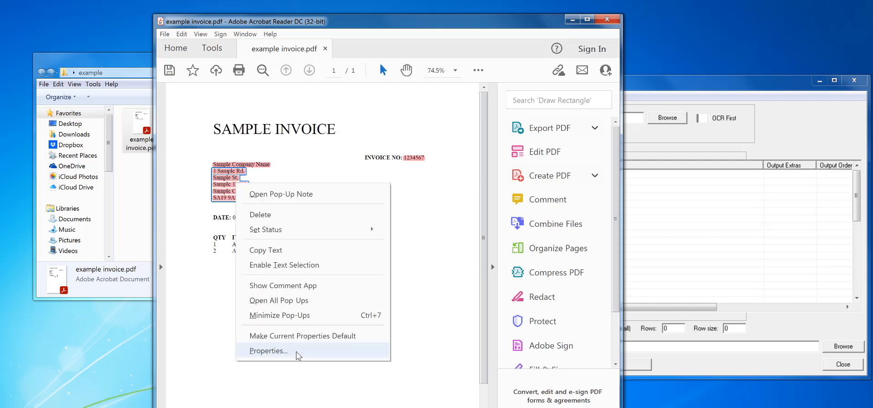
{"action": "left_click", "coordinate": [268, 350]}
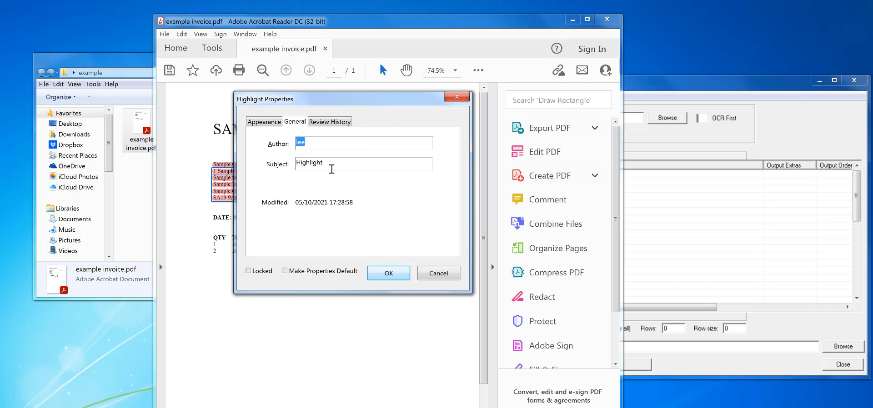
{"action": "type", "text": "Add"}
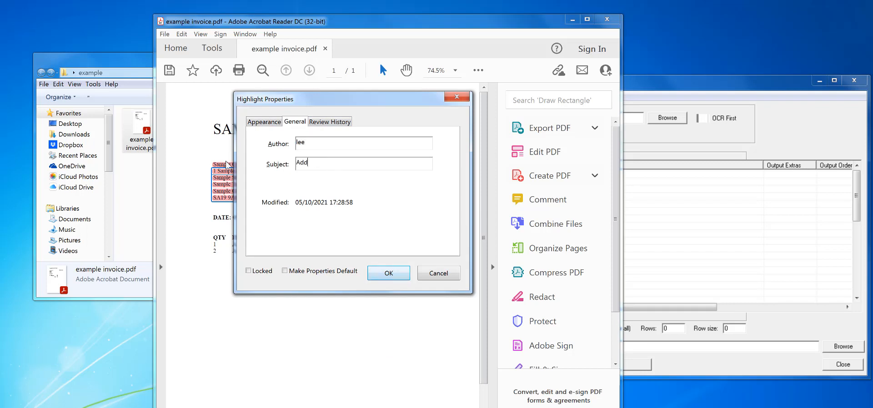
{"action": "type", "text": "ress"}
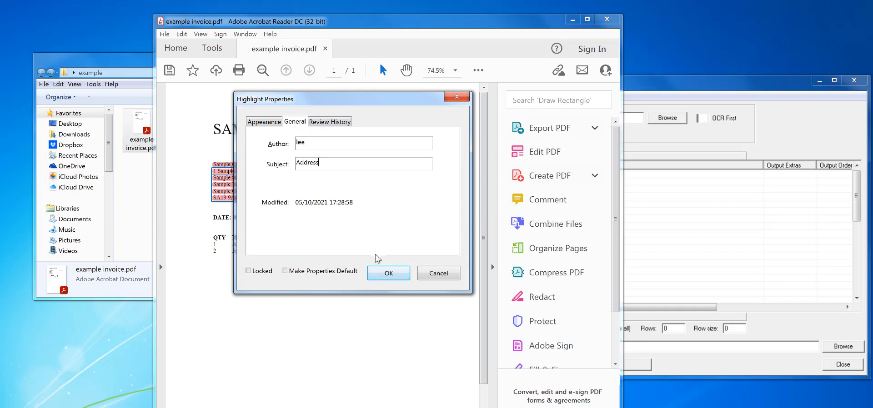
{"action": "left_click", "coordinate": [387, 272]}
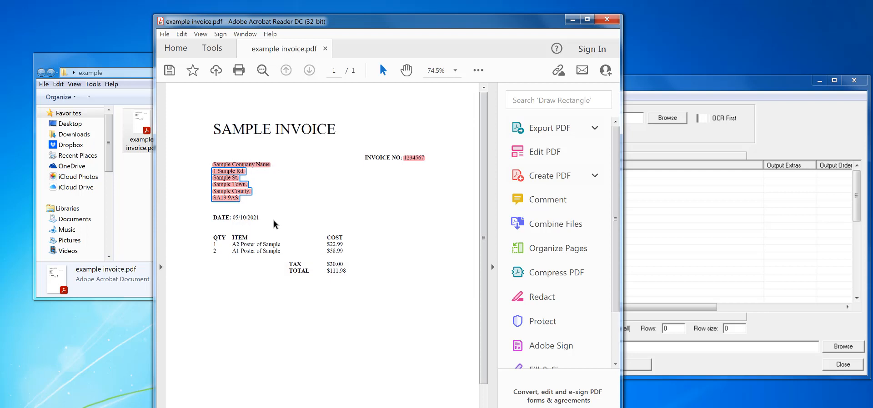
Step: Highlight the invoice date and set its subject to 'Date'
{"action": "right_click", "coordinate": [237, 217]}
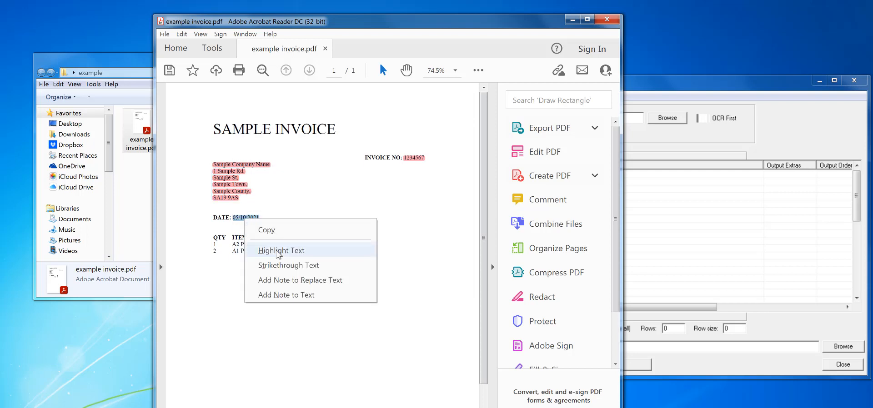
{"action": "left_click", "coordinate": [281, 250]}
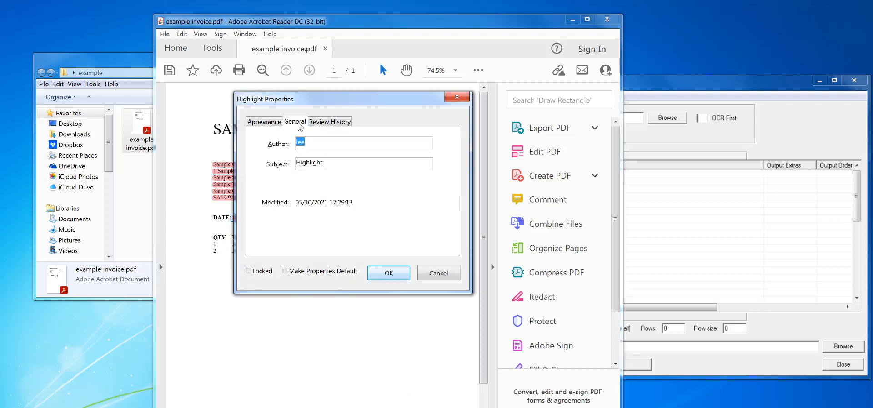
{"action": "type", "text": "Date"}
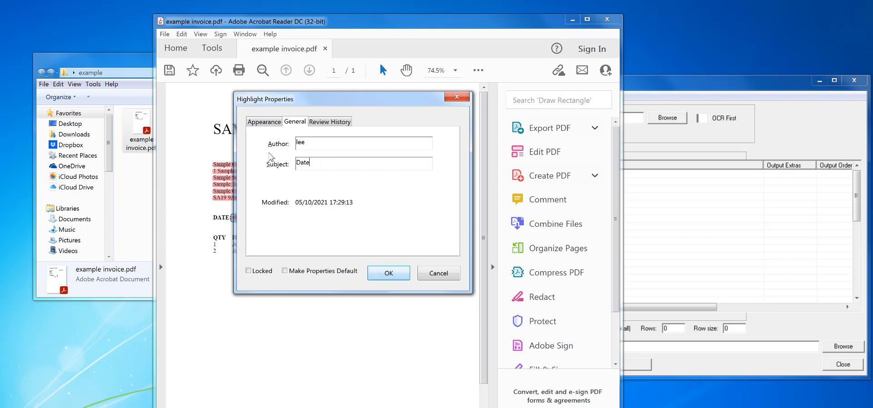
{"action": "left_click", "coordinate": [388, 272]}
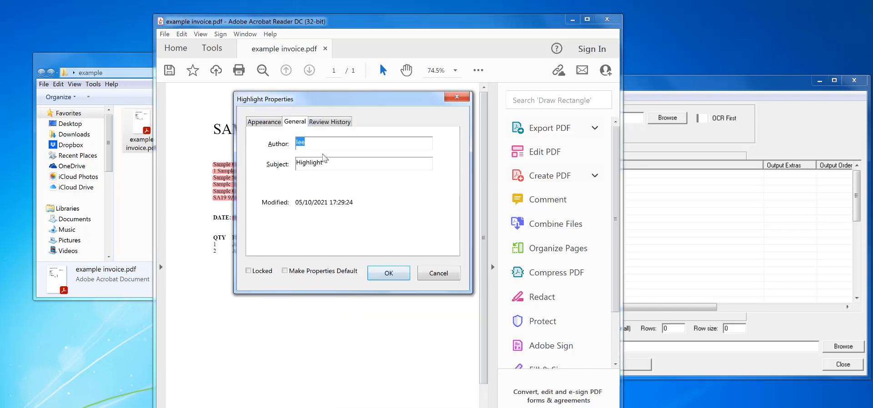
Step: Name the tax highlight 'Tax', then select $111.98 and enter subject 'Total'
{"action": "type", "text": "Tax"}
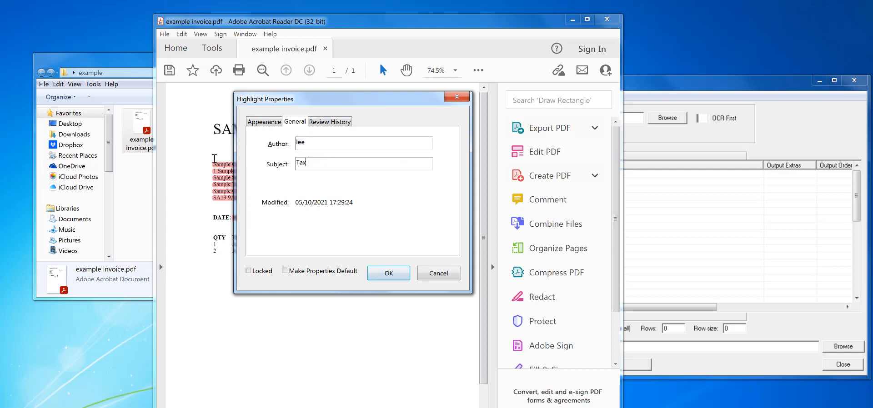
{"action": "left_click", "coordinate": [388, 274]}
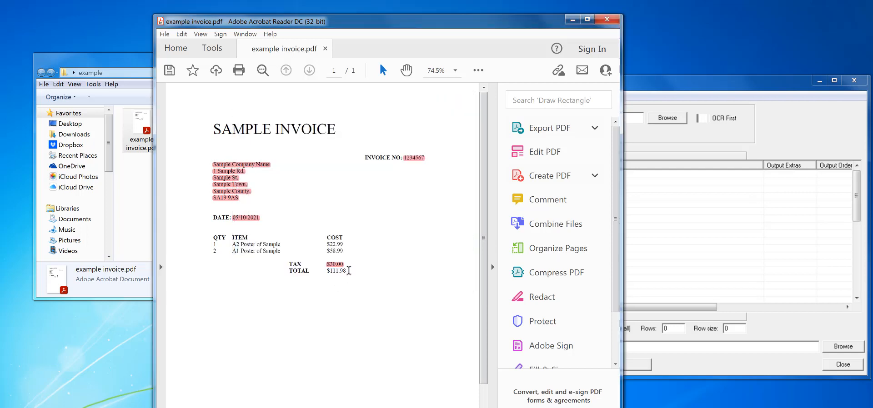
{"action": "double_click", "coordinate": [335, 271]}
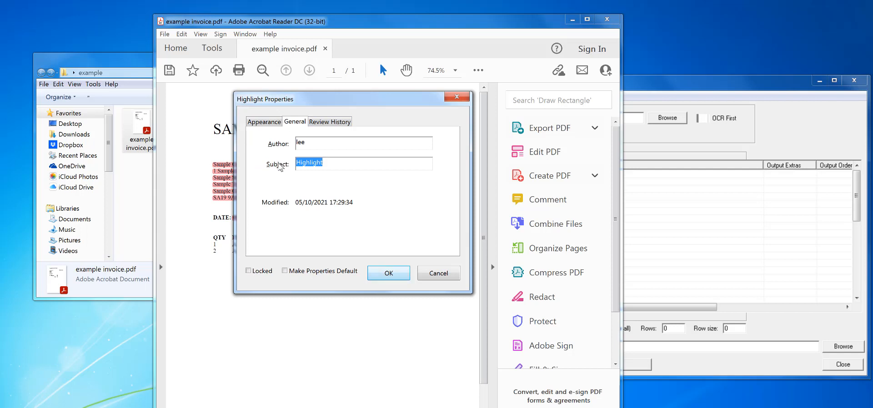
{"action": "type", "text": "Total"}
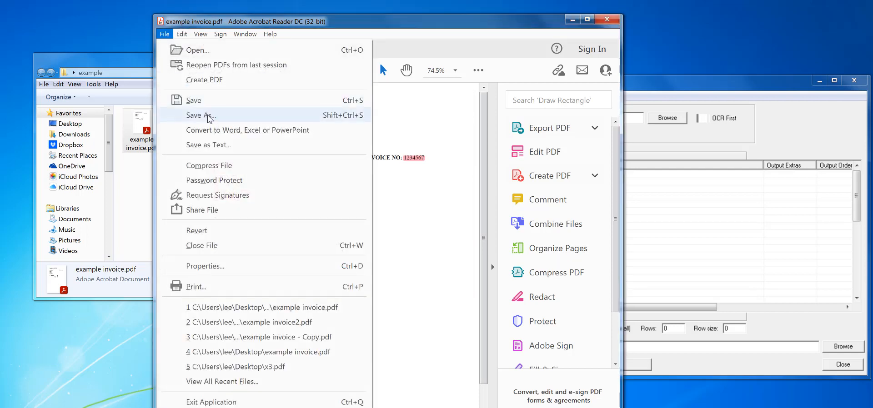
Step: Save the annotated invoice as 'example invoice2.pdf' in the example folder
{"action": "left_click", "coordinate": [201, 116]}
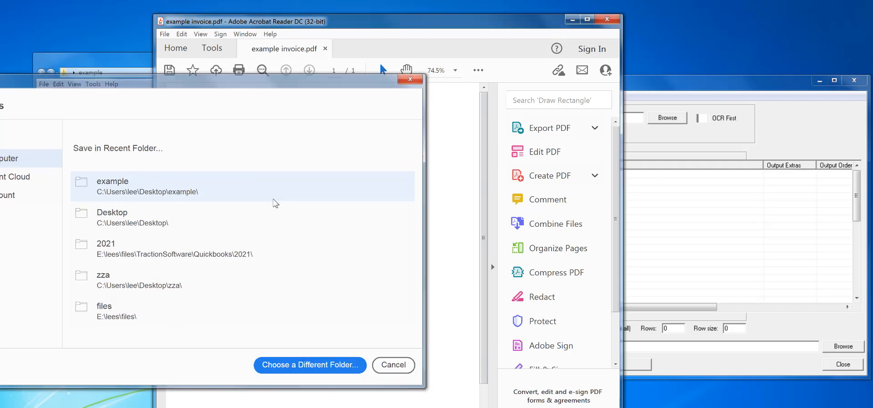
{"action": "left_click", "coordinate": [309, 365]}
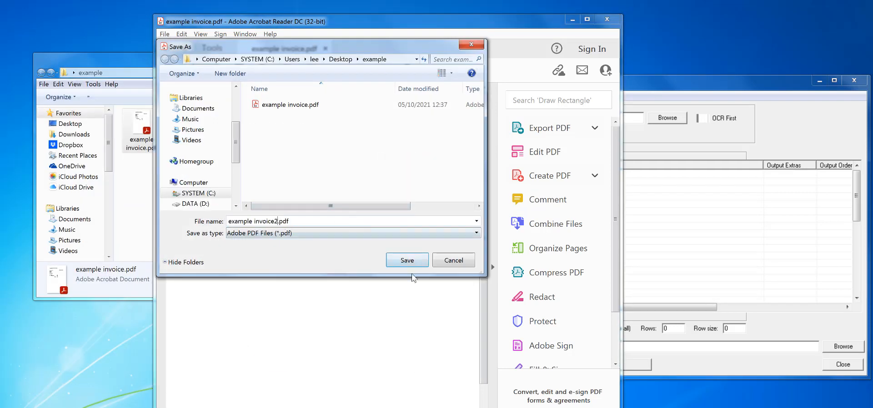
{"action": "left_click", "coordinate": [406, 260]}
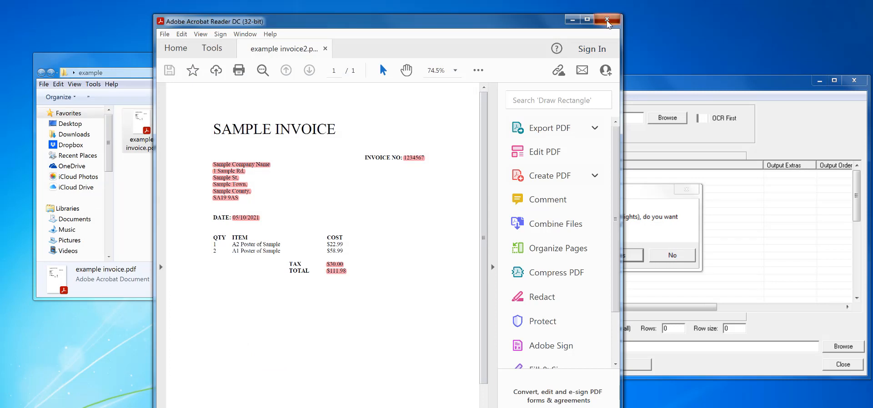
Step: Close Acrobat and accept Smart Highlight Setup, adding six rules from example invoice2.pdf
{"action": "left_click", "coordinate": [607, 20]}
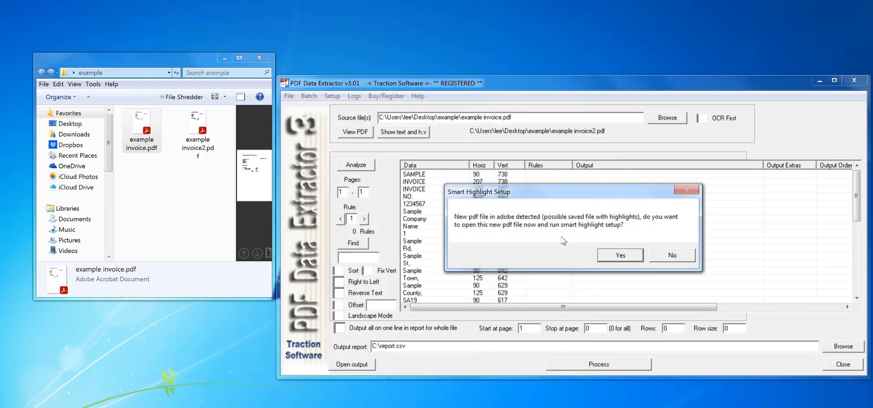
{"action": "mouse_move", "coordinate": [612, 232]}
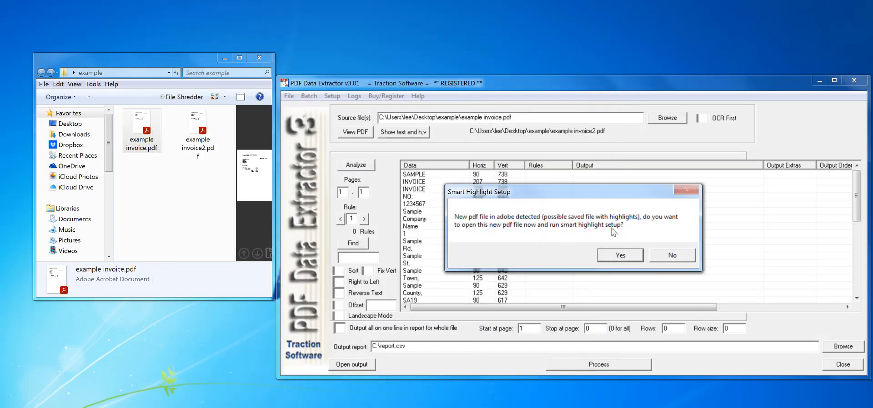
{"action": "left_click", "coordinate": [672, 255]}
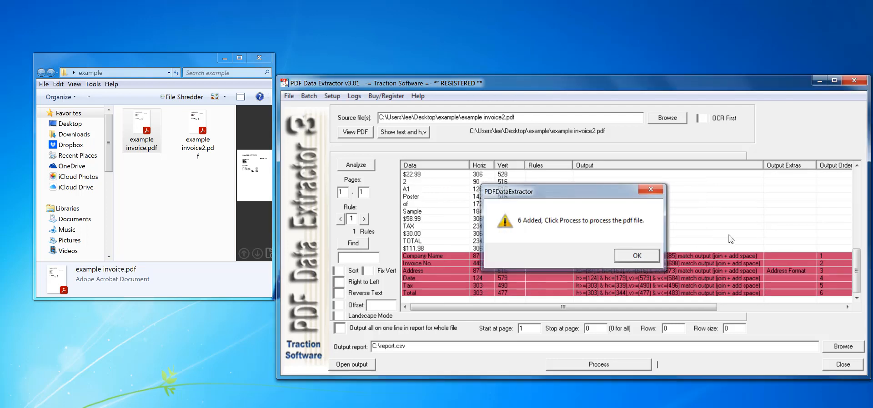
{"action": "left_click", "coordinate": [636, 256]}
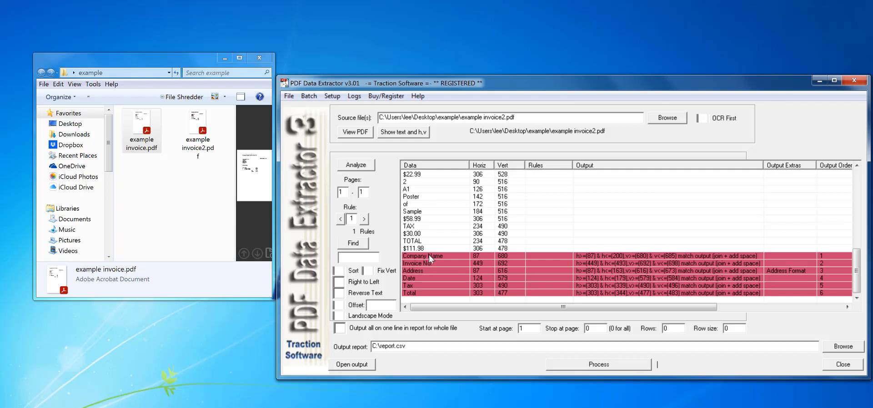
{"action": "mouse_move", "coordinate": [426, 262]}
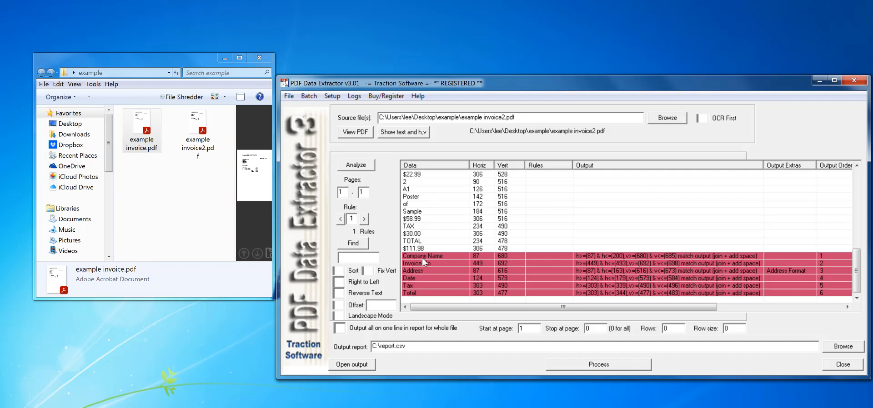
{"action": "mouse_move", "coordinate": [508, 277]}
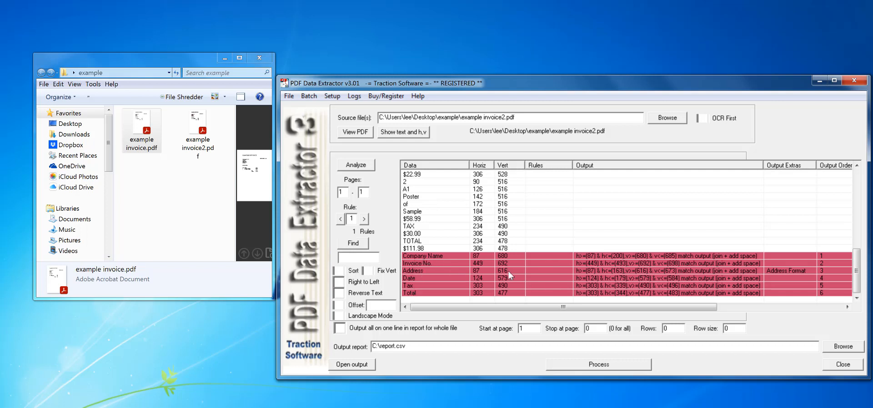
{"action": "mouse_move", "coordinate": [789, 270]}
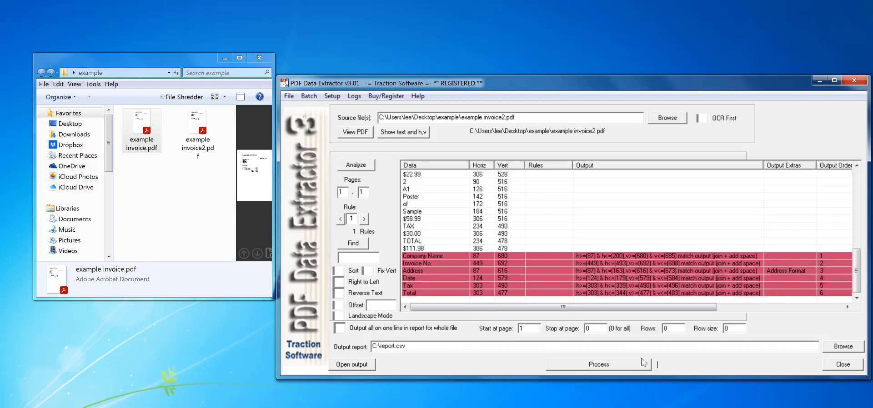
Step: Process the highlighted invoice and open the resulting C:\report.csv
{"action": "left_click", "coordinate": [598, 365]}
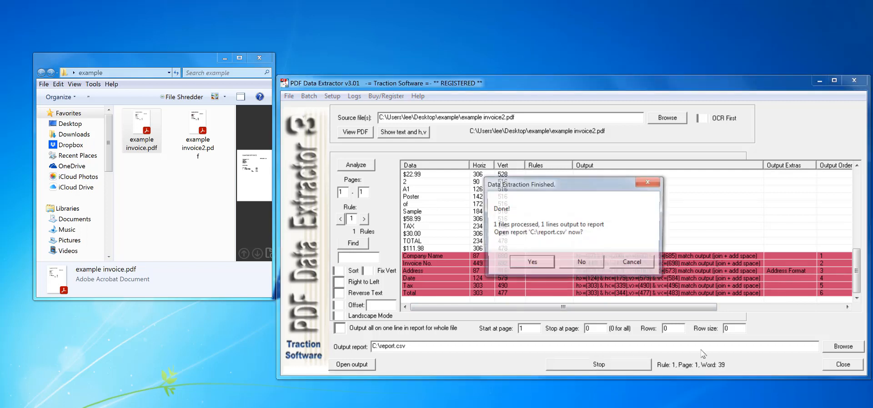
{"action": "left_click", "coordinate": [580, 262]}
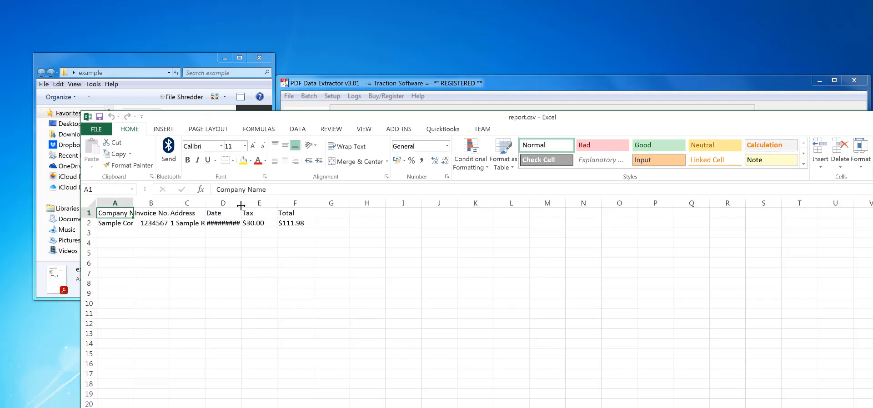
Step: Widen the report.csv columns to full values and reopen example invoice.pdf
{"action": "left_click_drag", "start_coordinate": [240, 203], "coordinate": [279, 203]}
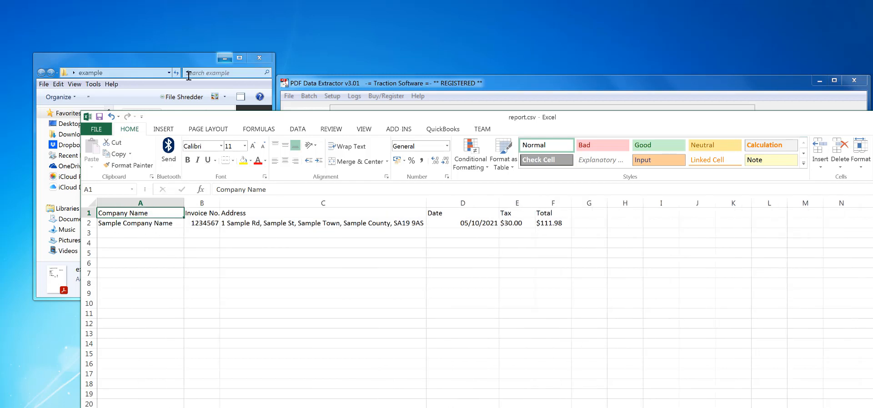
{"action": "double_click", "coordinate": [141, 126]}
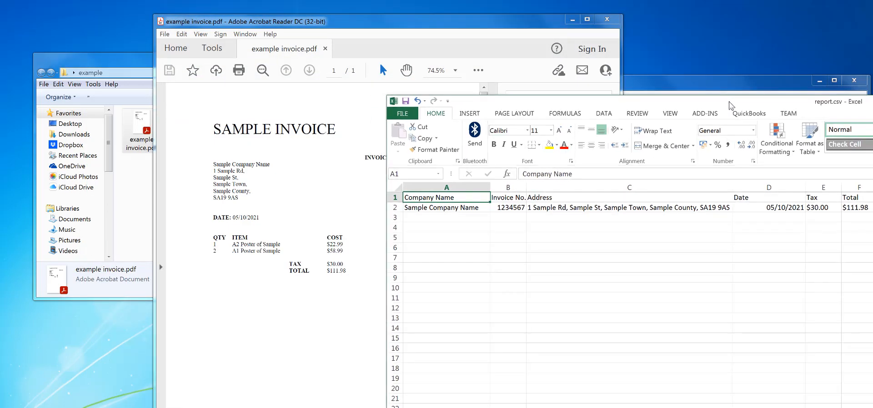
{"action": "mouse_move", "coordinate": [508, 173]}
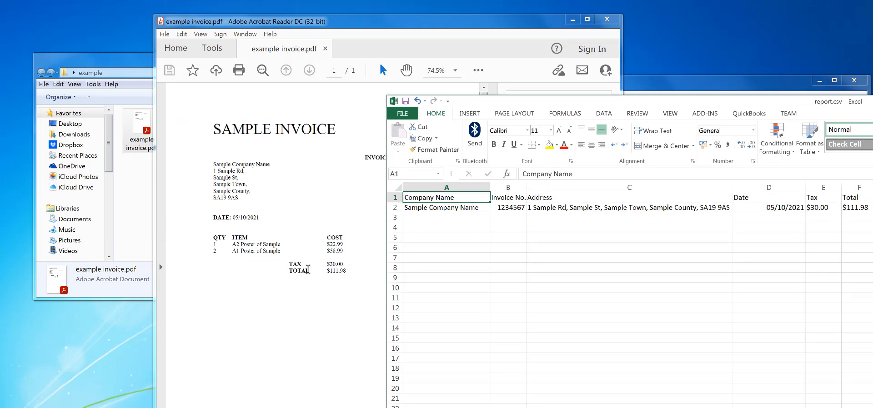
{"action": "mouse_move", "coordinate": [345, 233]}
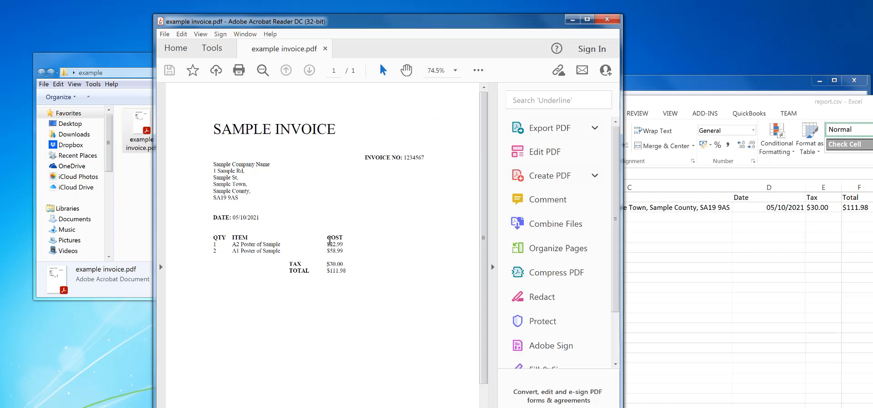
{"action": "mouse_move", "coordinate": [325, 276]}
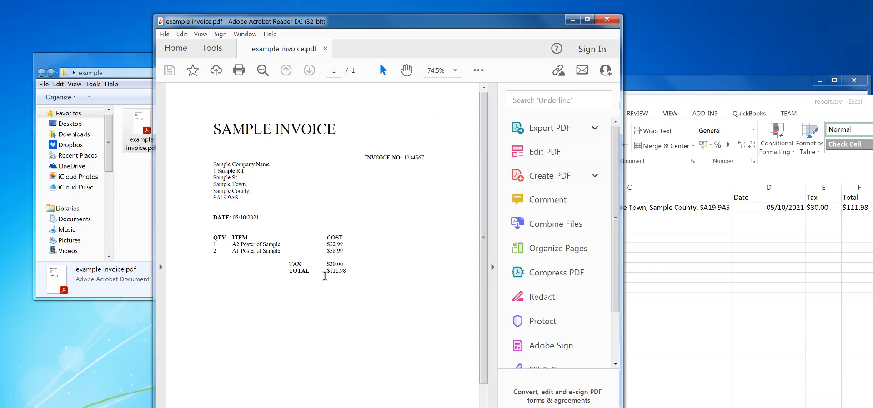
{"action": "mouse_move", "coordinate": [334, 384]}
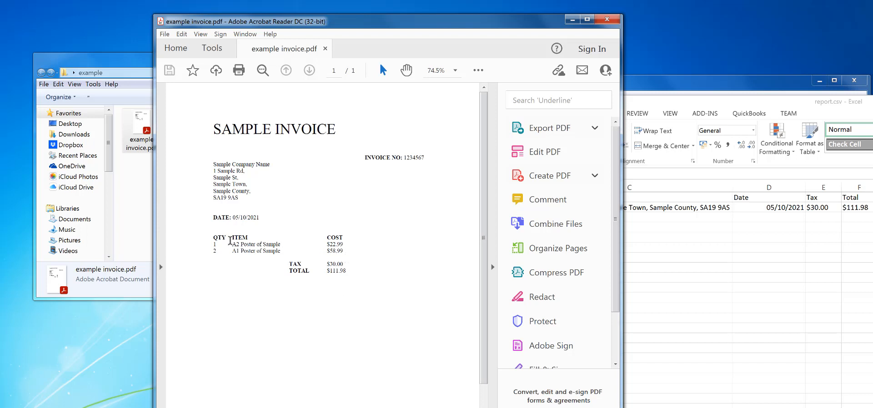
{"action": "mouse_move", "coordinate": [627, 17]}
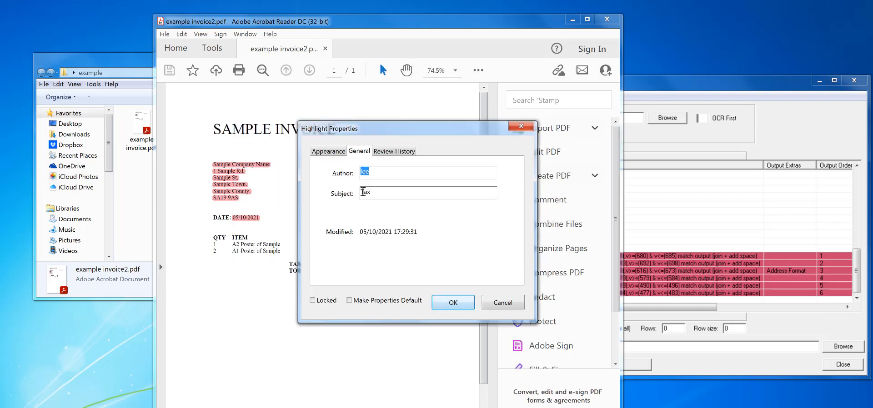
Step: Uncover the tax and total amounts and type 'AFTER' as the tax highlight's subject
{"action": "left_click_drag", "start_coordinate": [328, 129], "coordinate": [390, 129]}
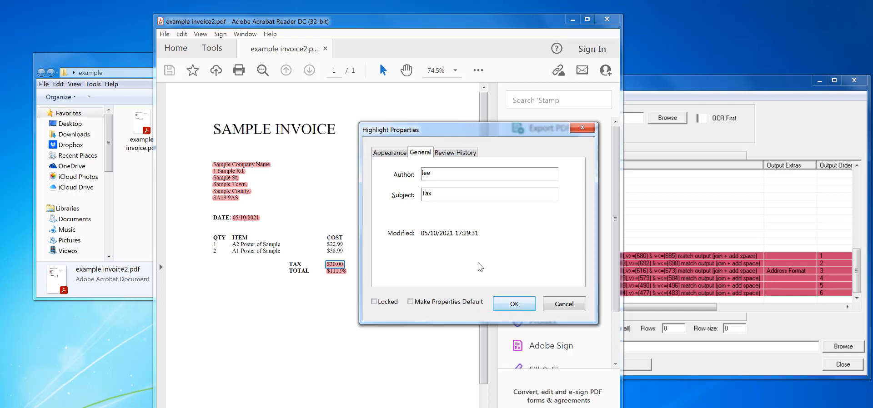
{"action": "mouse_move", "coordinate": [295, 268]}
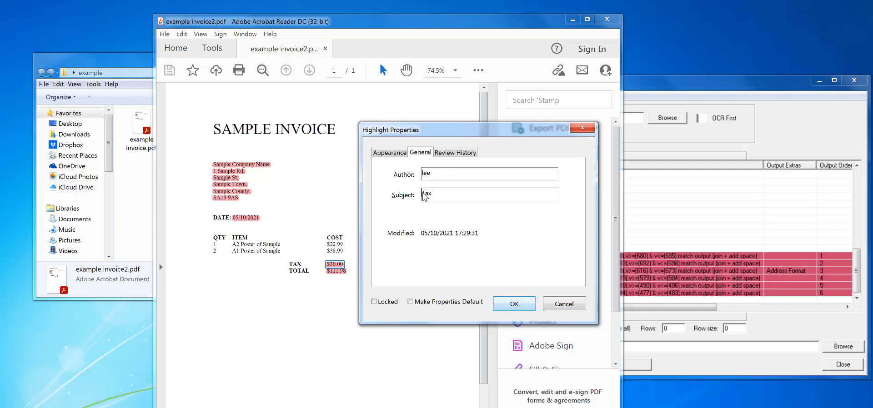
{"action": "type", "text": "AFTER"}
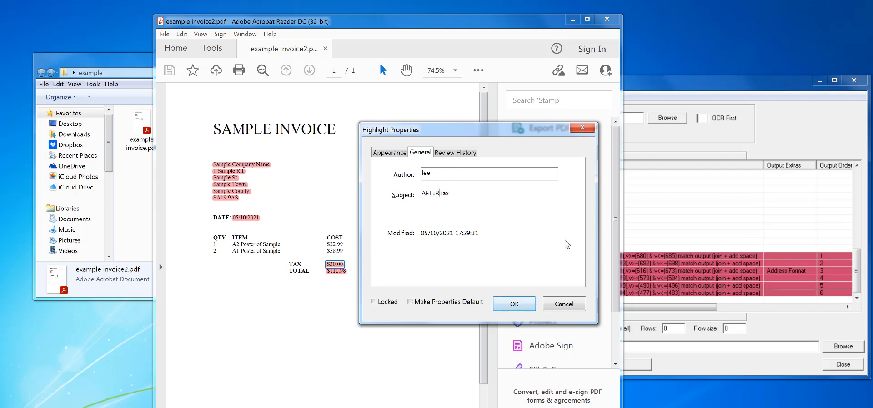
{"action": "type", "text": "\" \""}
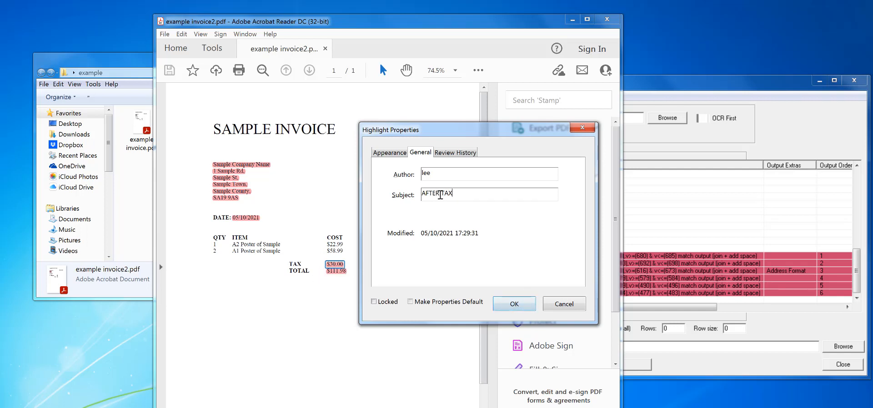
{"action": "type", "text": "2"}
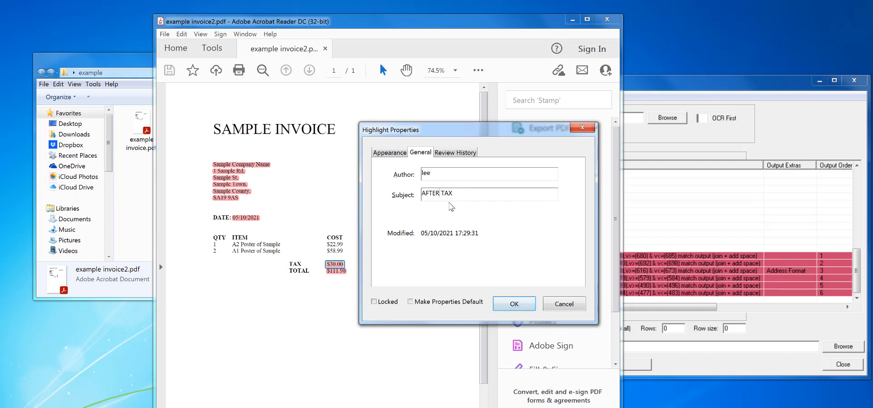
{"action": "mouse_move", "coordinate": [372, 265]}
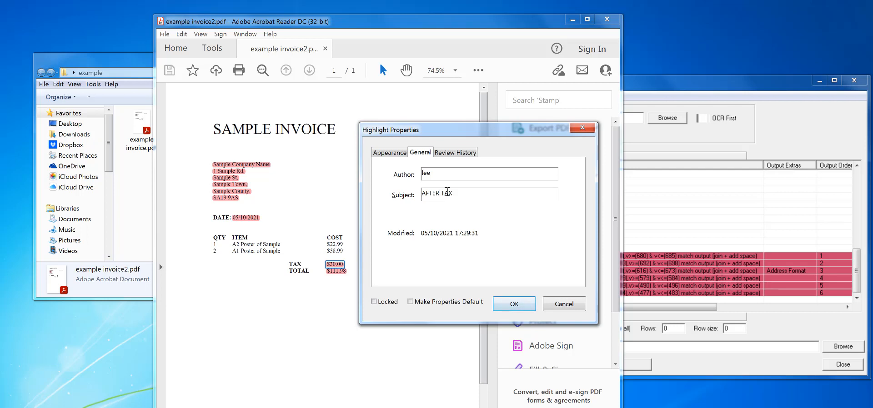
{"action": "mouse_move", "coordinate": [488, 216]}
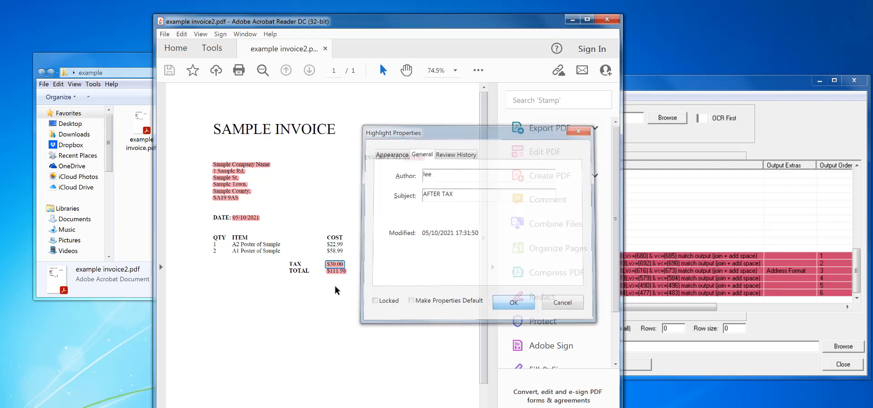
Step: Prefix the TOTAL highlight's subject with AFTER and save over example invoice2.pdf
{"action": "right_click", "coordinate": [335, 270]}
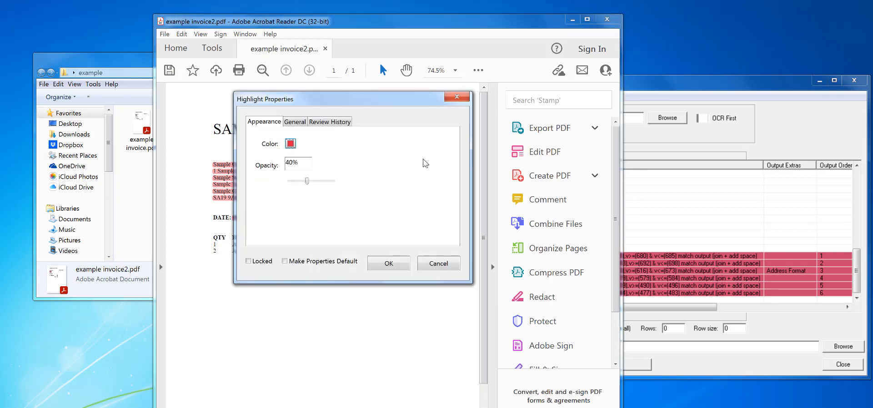
{"action": "left_click", "coordinate": [295, 122]}
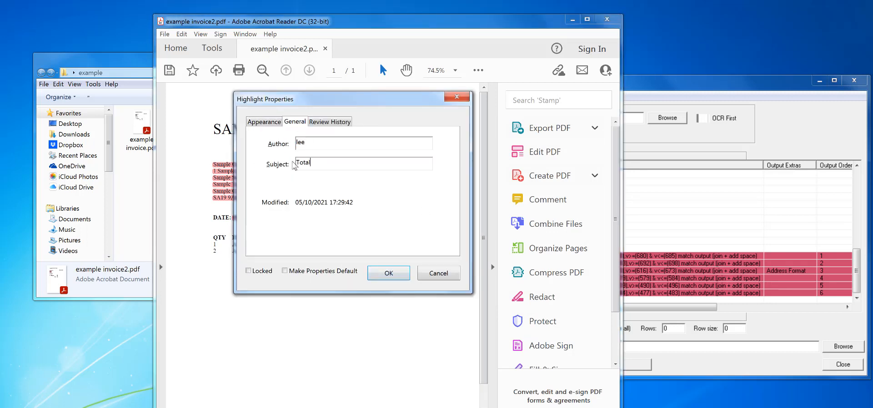
{"action": "type", "text": "AFTER T"}
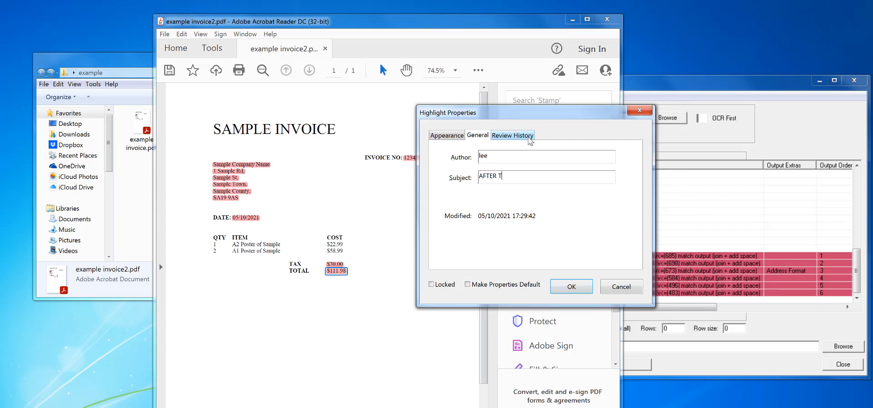
{"action": "left_click", "coordinate": [571, 287]}
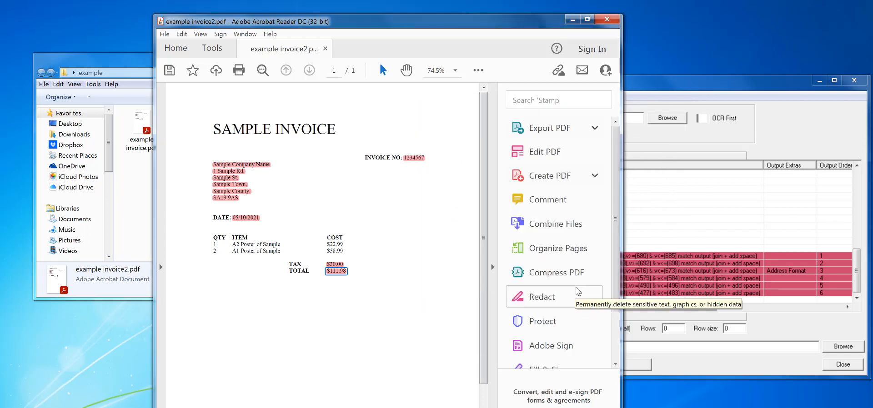
{"action": "left_click", "coordinate": [164, 34]}
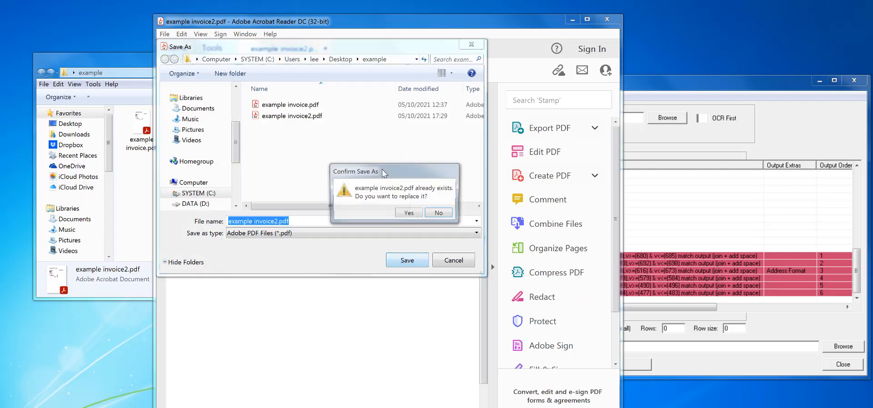
{"action": "left_click", "coordinate": [409, 212]}
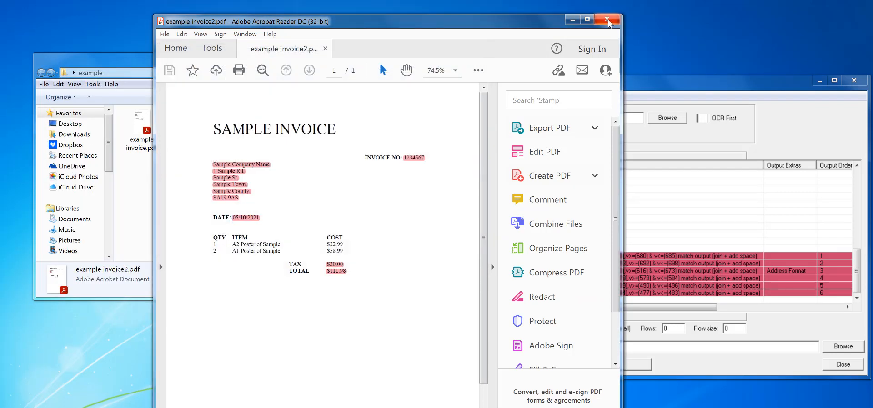
Step: Reload the extraction rules from the edited AFTER TAX and AFTER TOTAL highlights
{"action": "left_click", "coordinate": [608, 20]}
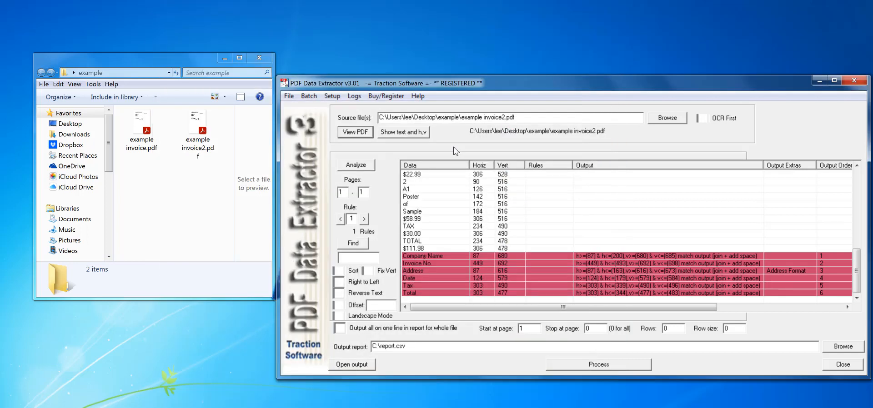
{"action": "left_click", "coordinate": [332, 96]}
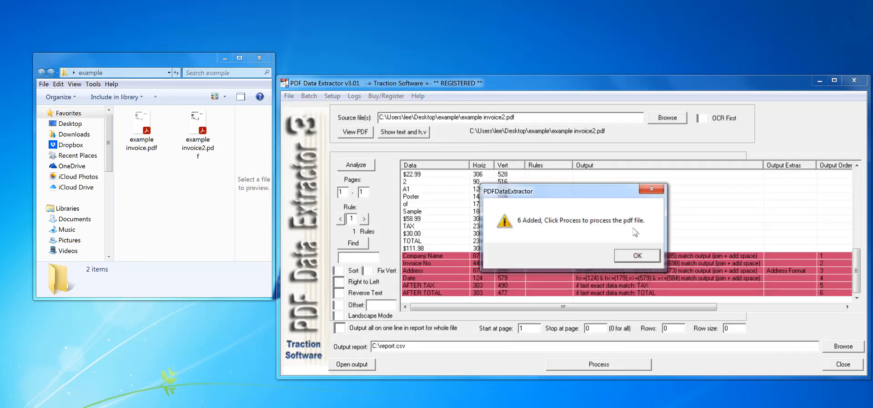
{"action": "left_click", "coordinate": [637, 255]}
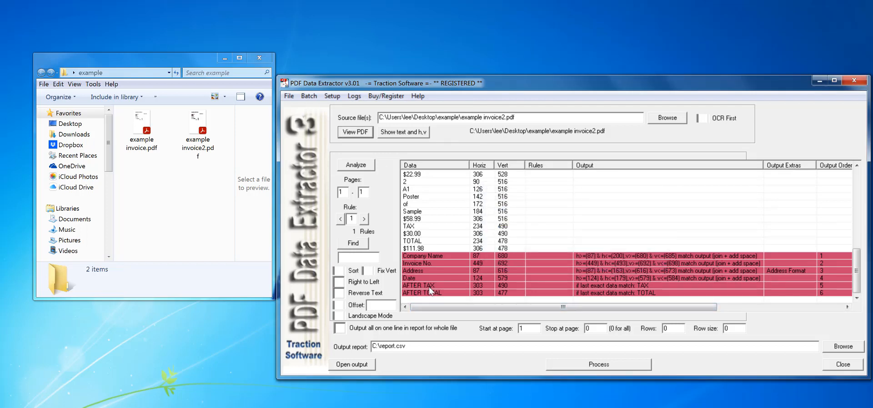
{"action": "mouse_move", "coordinate": [578, 292]}
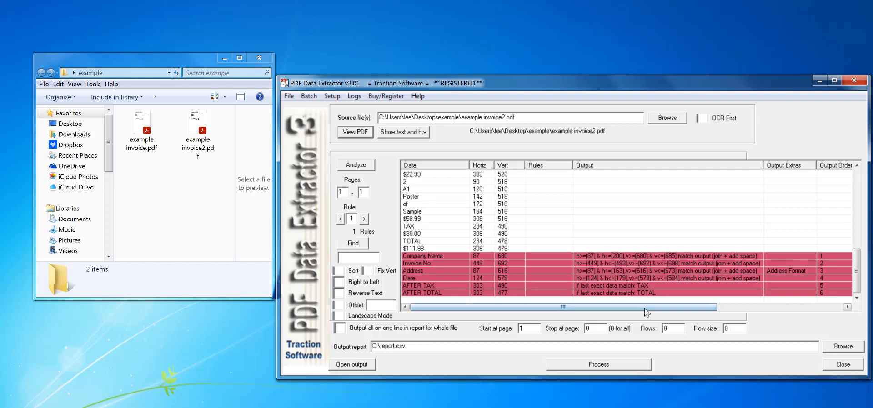
Step: Extract the invoice into report.csv, review TAX and TOTAL in Excel, then close it
{"action": "left_click", "coordinate": [598, 364]}
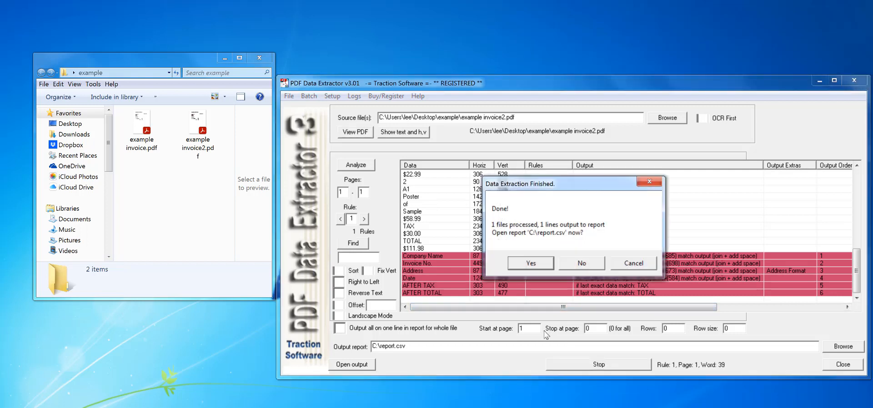
{"action": "left_click", "coordinate": [529, 263]}
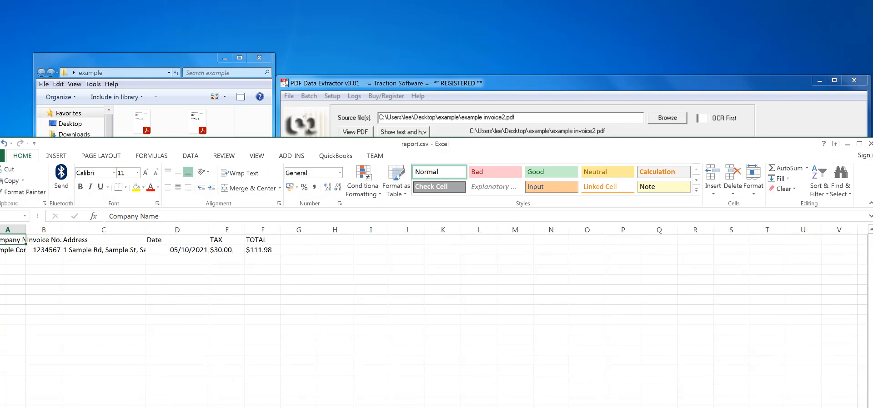
{"action": "left_click", "coordinate": [309, 96]}
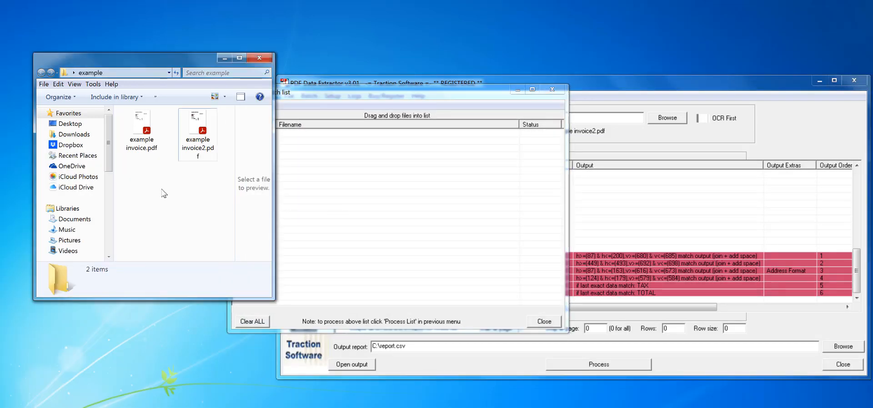
Step: Add both example invoices to the batch list, process them, and close the list window
{"action": "left_click", "coordinate": [239, 105]}
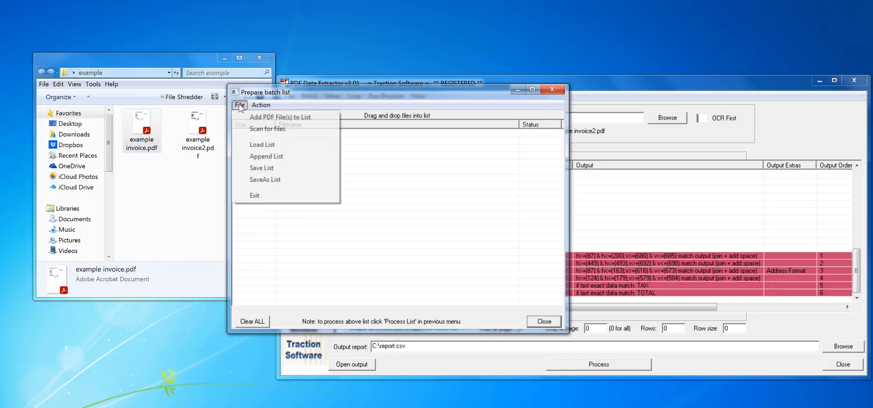
{"action": "left_click", "coordinate": [280, 117]}
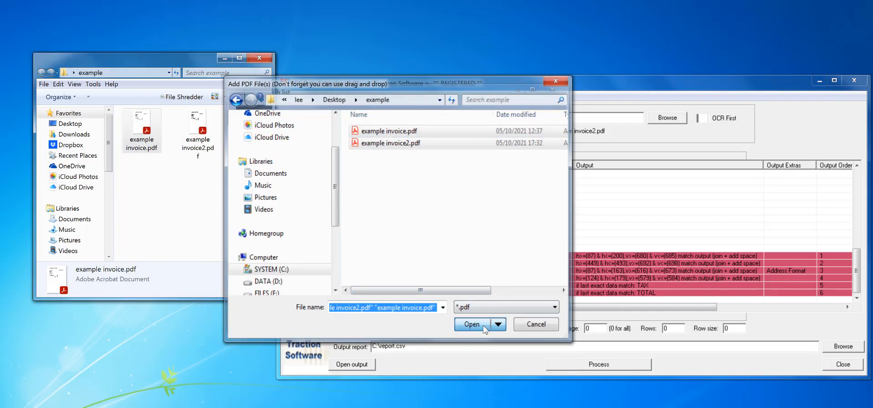
{"action": "left_click", "coordinate": [470, 324]}
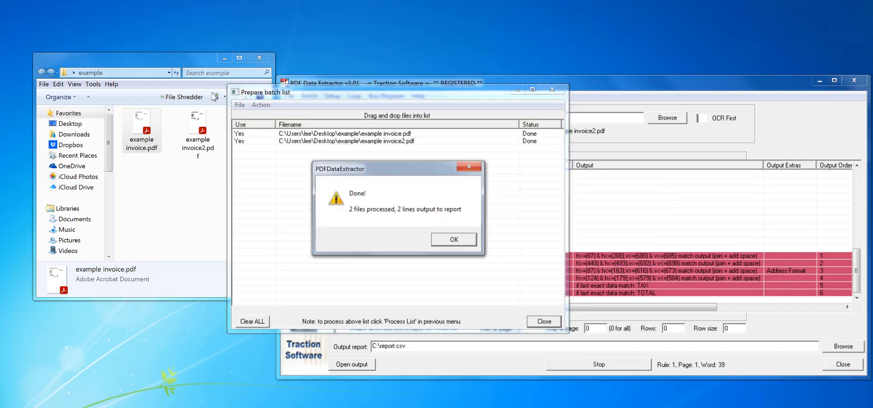
{"action": "left_click", "coordinate": [454, 239]}
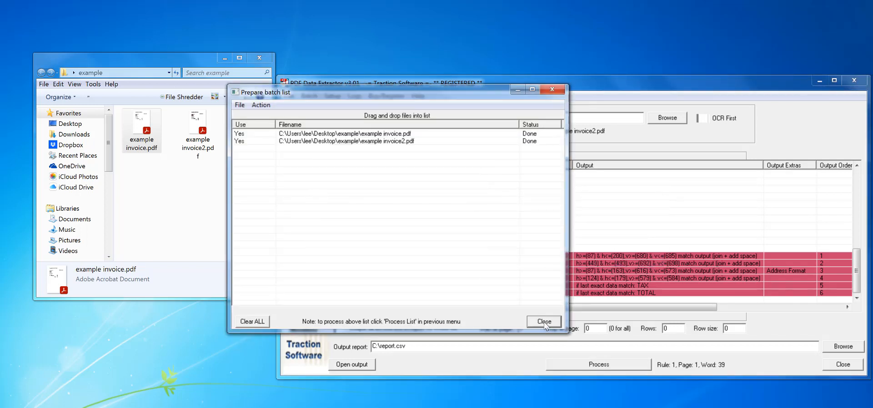
{"action": "left_click", "coordinate": [544, 322]}
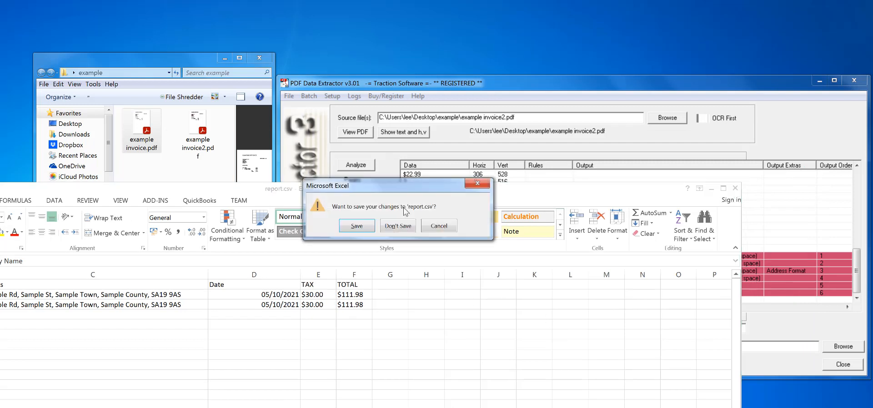
Step: Discard the CSV report, set the output to report.xlsx, and batch-process both invoices into it
{"action": "left_click", "coordinate": [398, 225]}
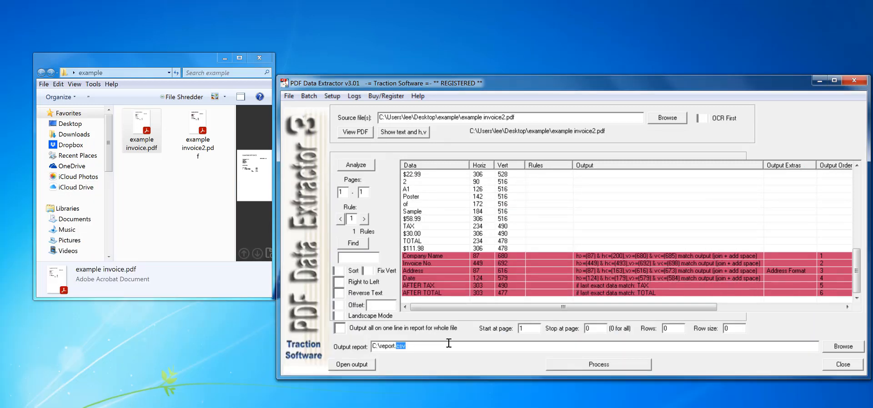
{"action": "type", "text": "xlsx"}
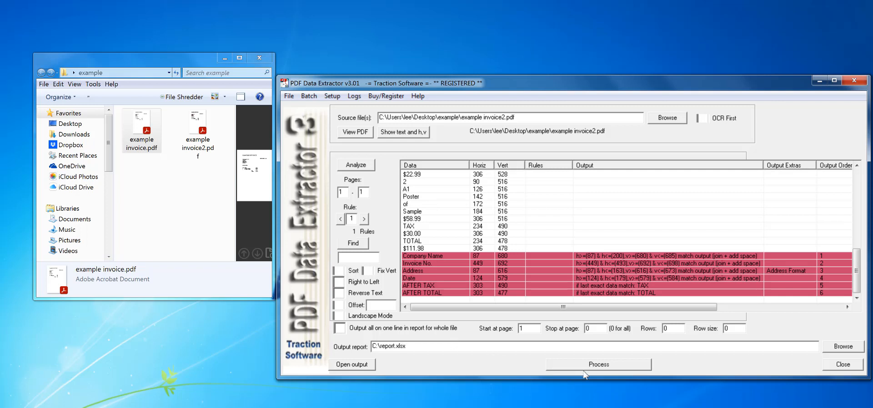
{"action": "left_click", "coordinate": [598, 364]}
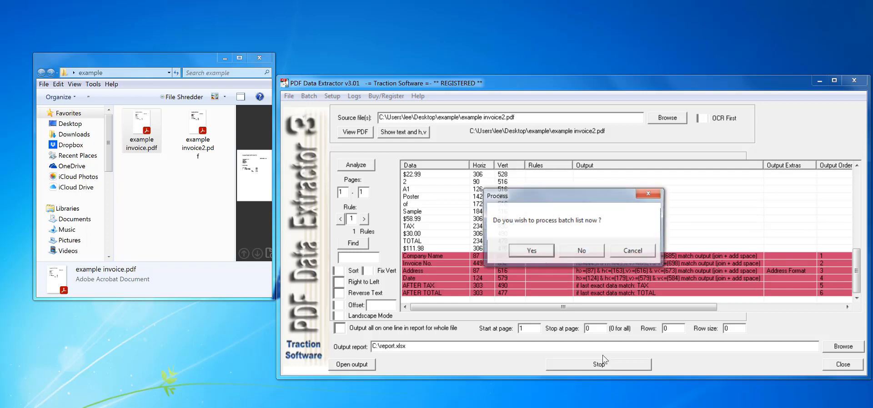
{"action": "left_click", "coordinate": [529, 250]}
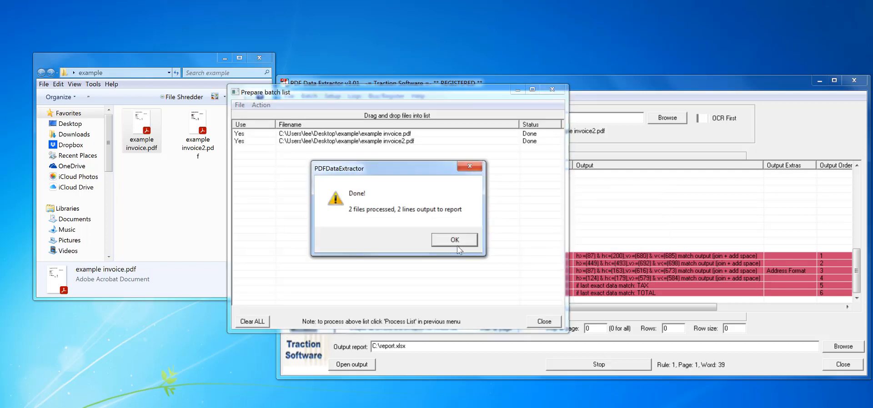
{"action": "left_click", "coordinate": [454, 239]}
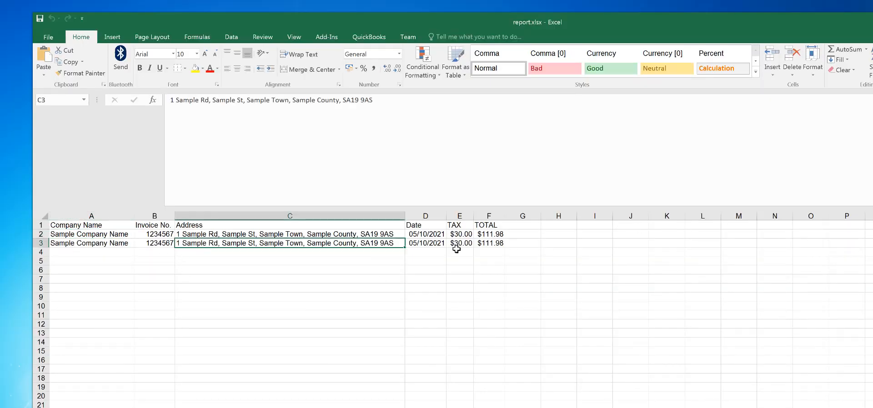
{"action": "mouse_move", "coordinate": [287, 231]}
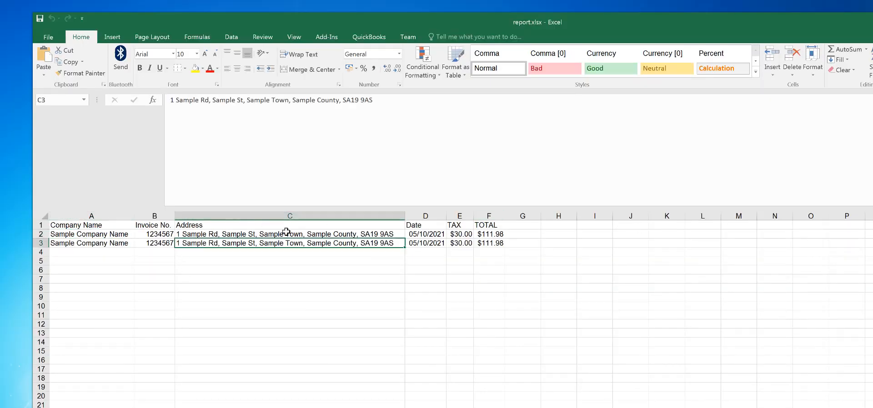